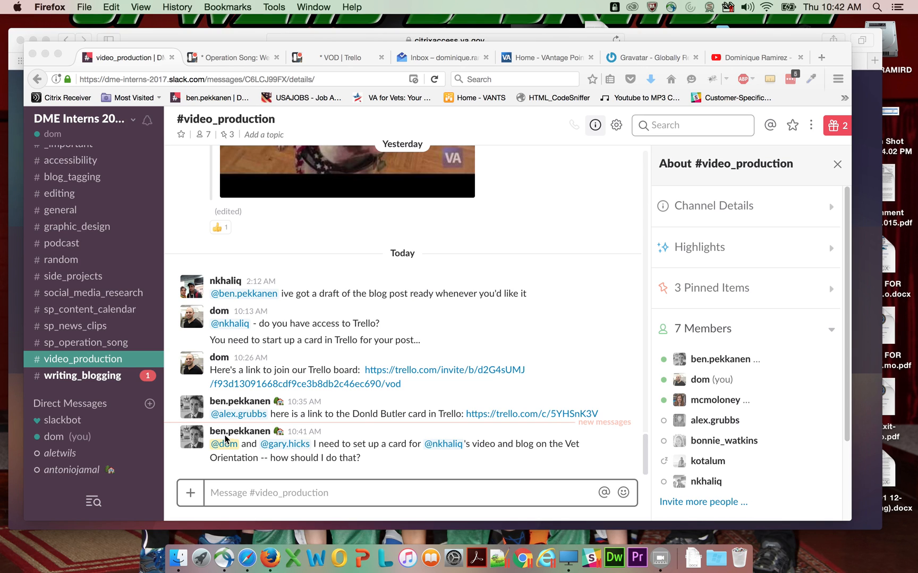
pyautogui.moveTo(250, 442)
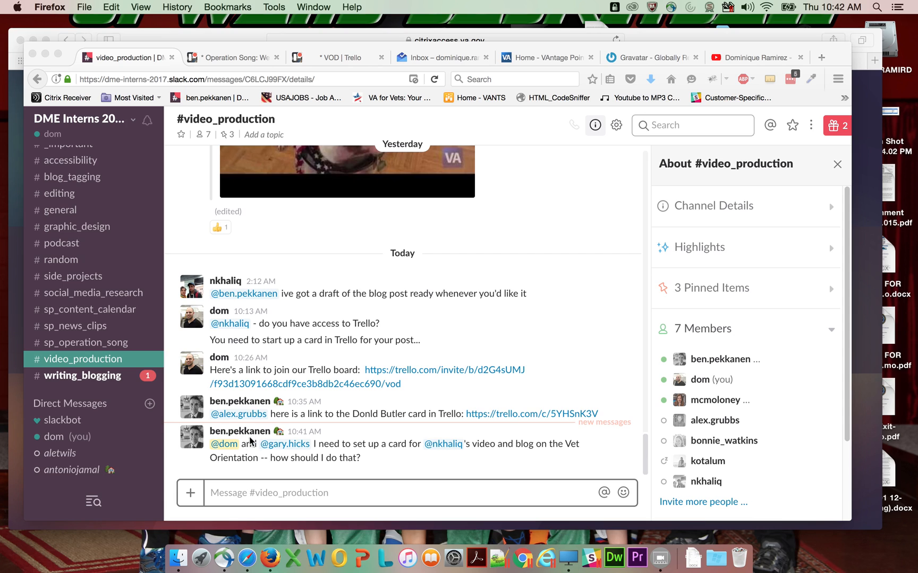
pyautogui.moveTo(341, 459)
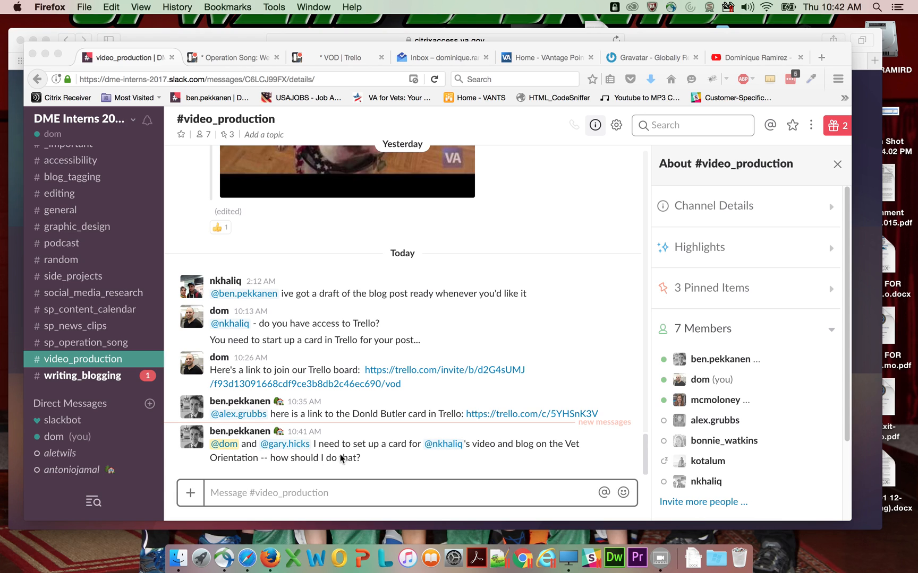
pyautogui.moveTo(352, 454)
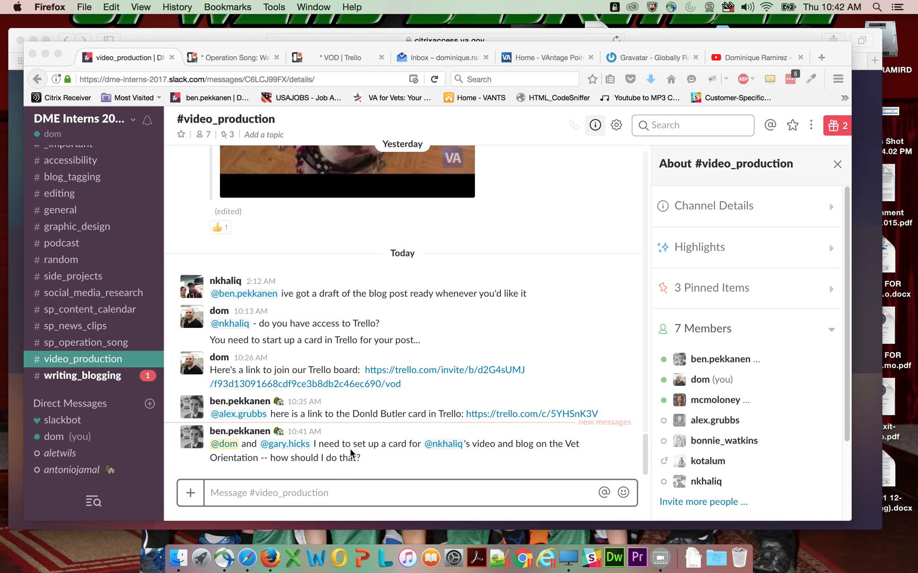
pyautogui.moveTo(351, 462)
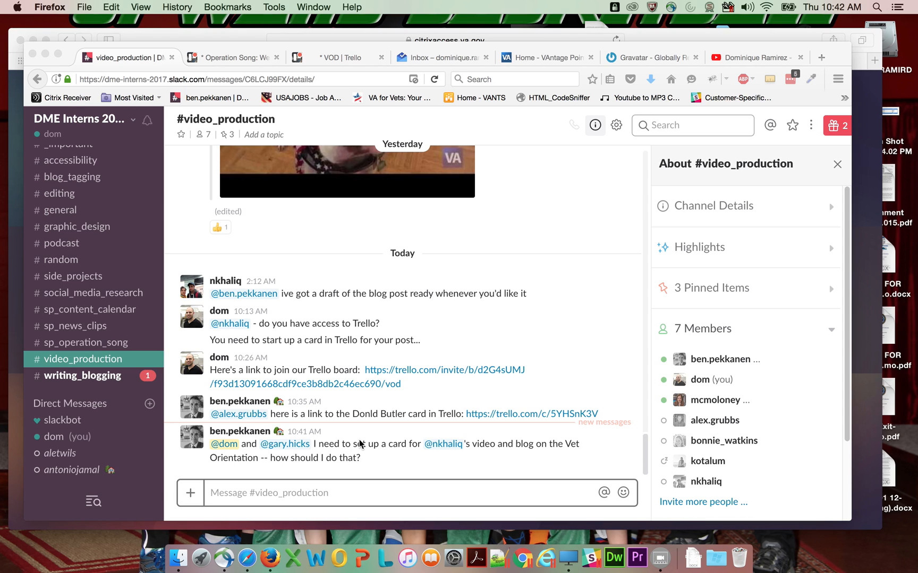
pyautogui.moveTo(362, 440)
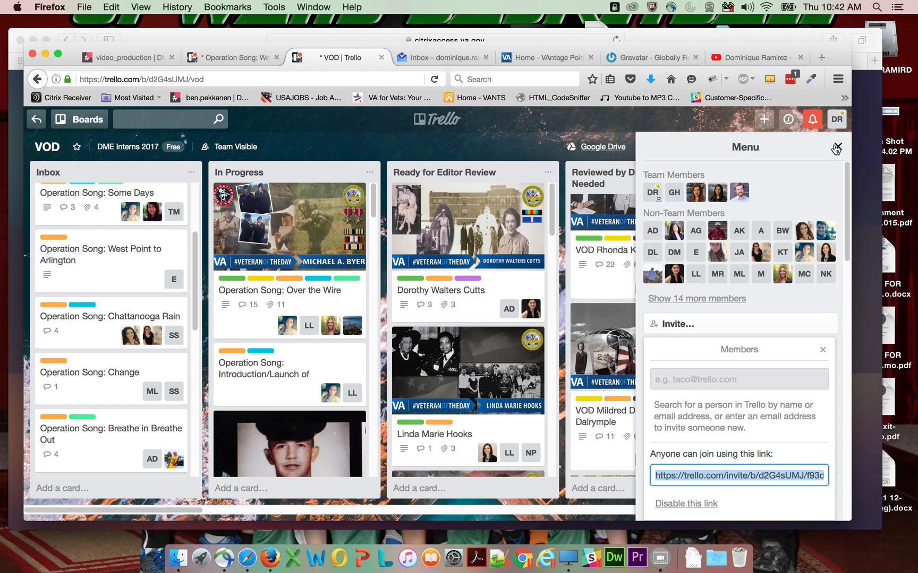
# Close the VOD board's member invite panel and return to Slack #video_production.
pyautogui.click(835, 148)
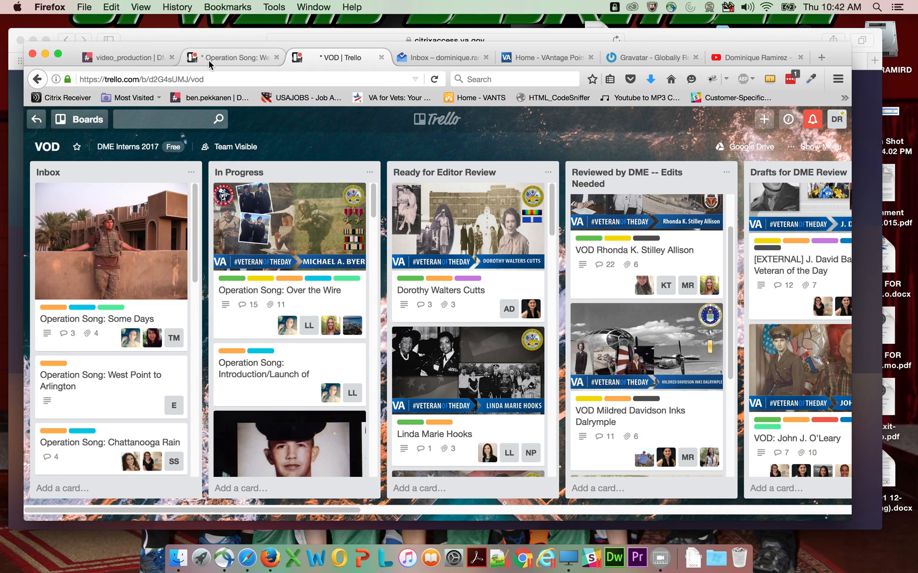
pyautogui.moveTo(44, 176)
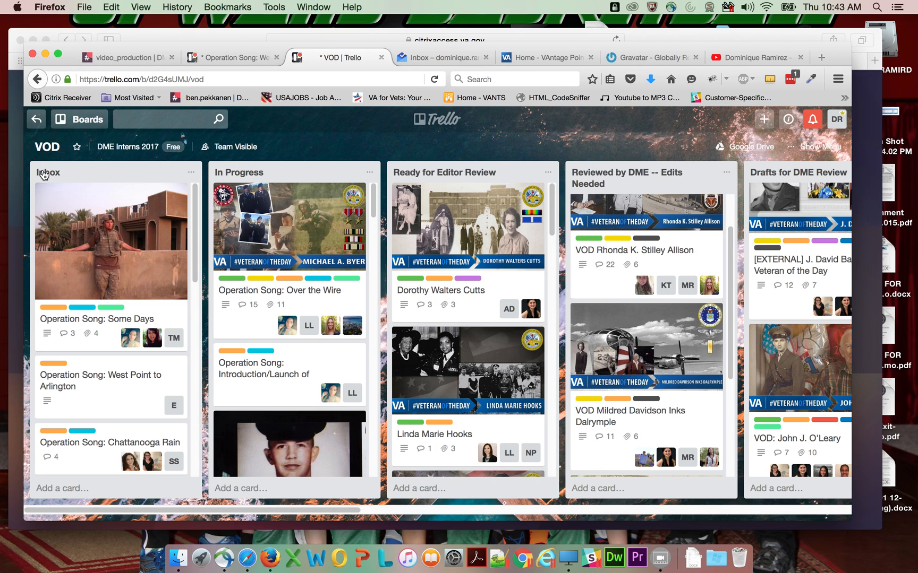
pyautogui.moveTo(352, 170)
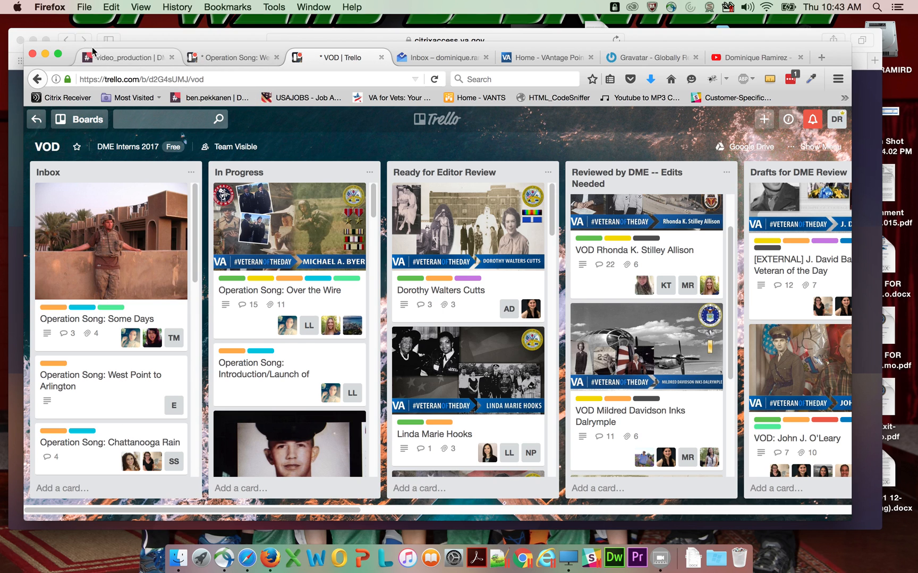
pyautogui.click(124, 58)
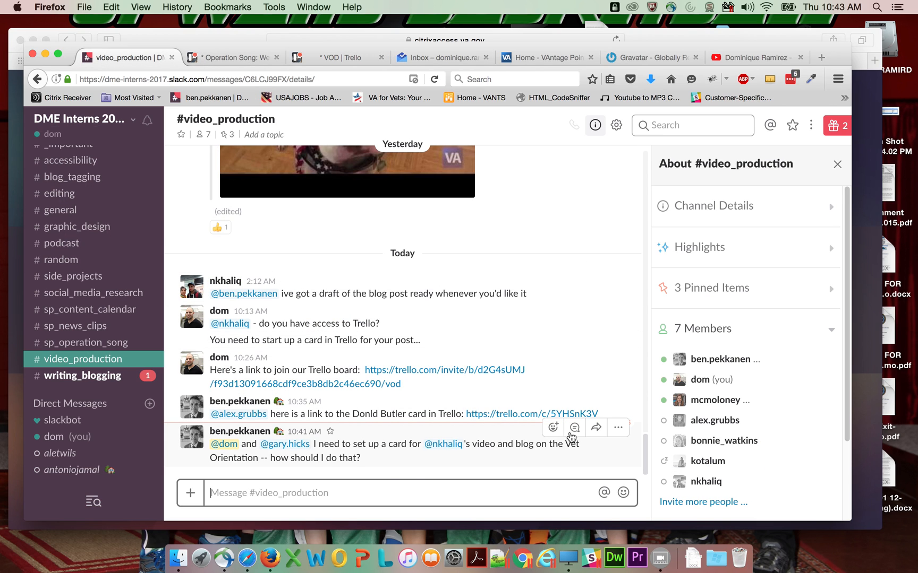
pyautogui.moveTo(278, 458)
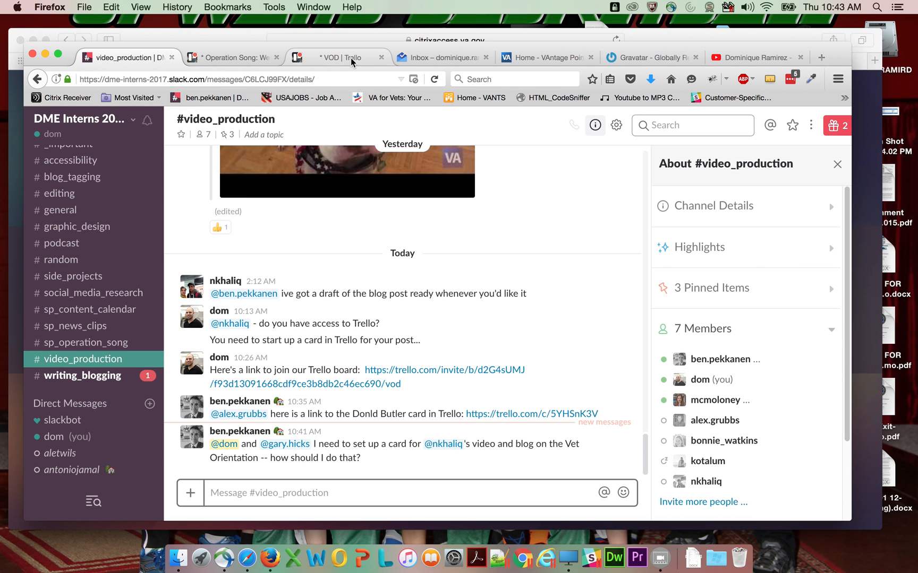
# Switch from Slack back to the Trello VOD board.
pyautogui.click(339, 57)
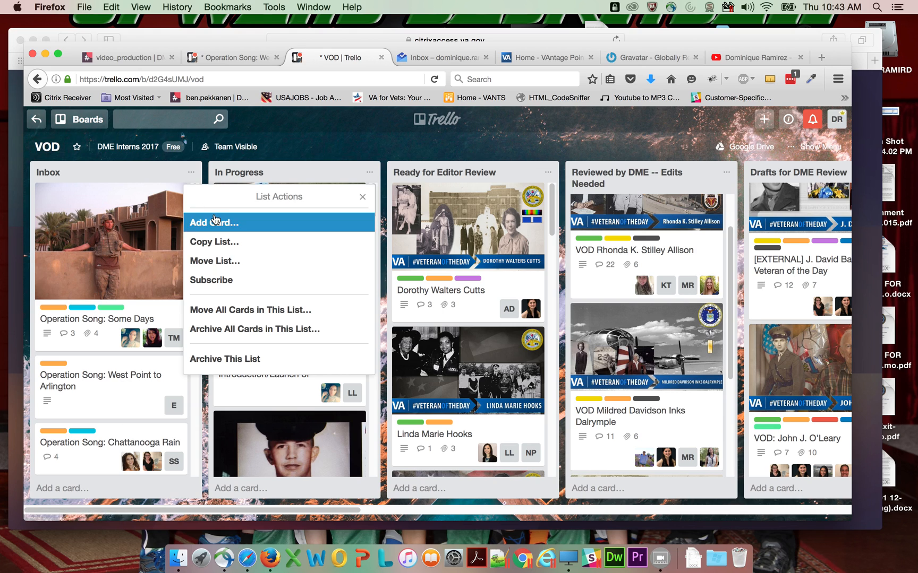
pyautogui.moveTo(285, 152)
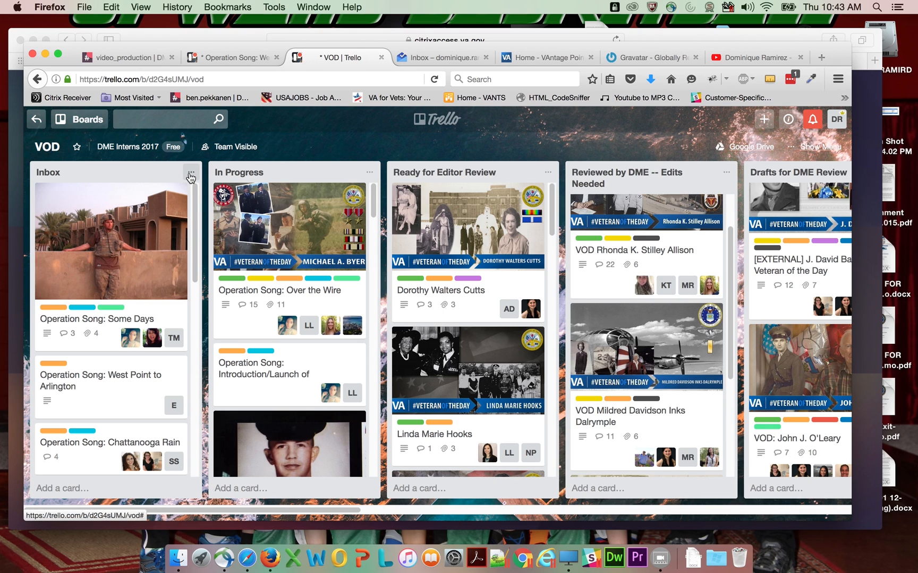
# Add a new card titled 'Vet Orientation Video' at the top of the Inbox list.
pyautogui.click(190, 172)
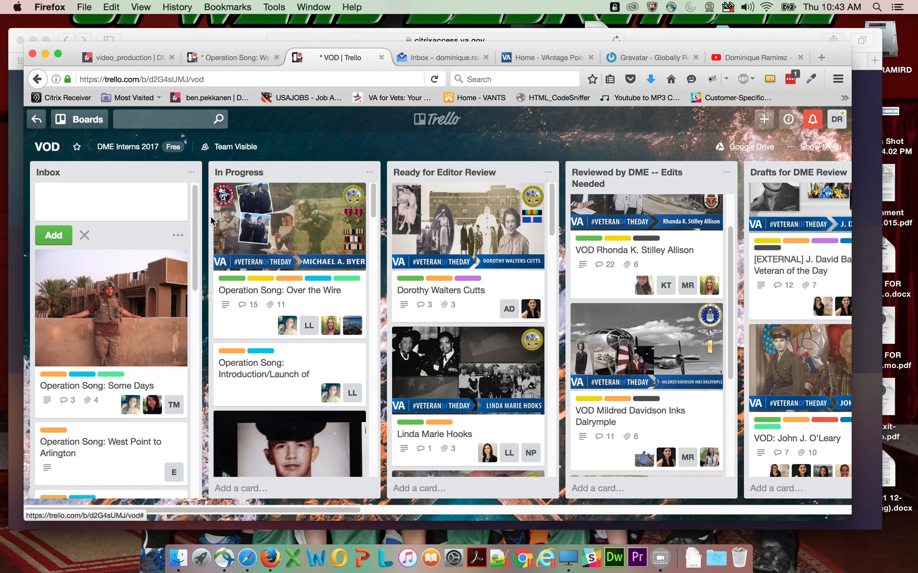
pyautogui.click(111, 202)
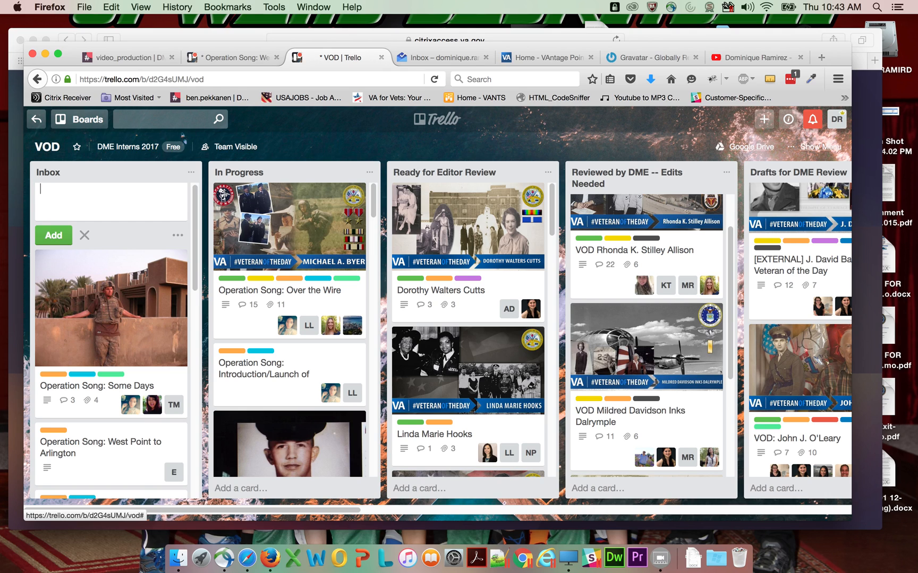
pyautogui.write('Vet Orientation Vide')
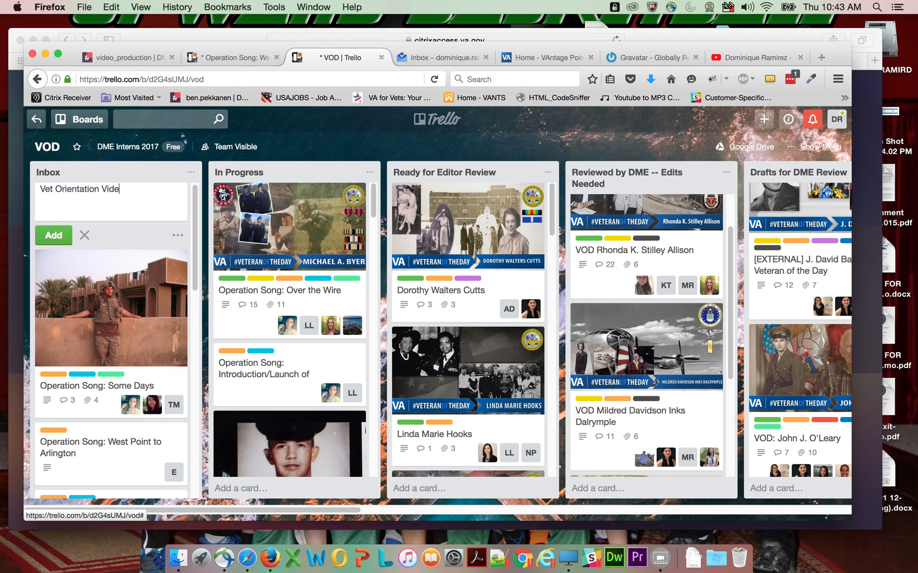
pyautogui.write('o')
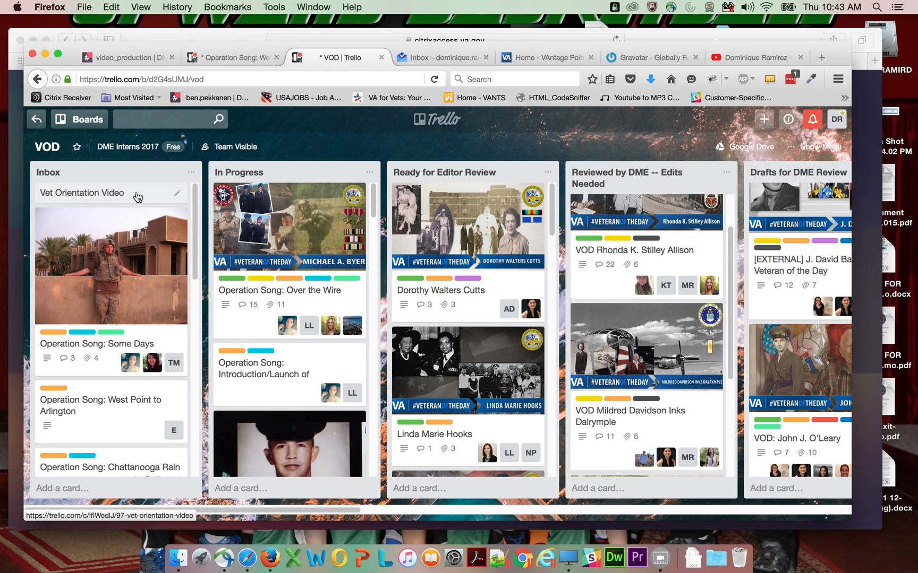
# Grab the new card's link and return to Slack to share it.
pyautogui.click(82, 192)
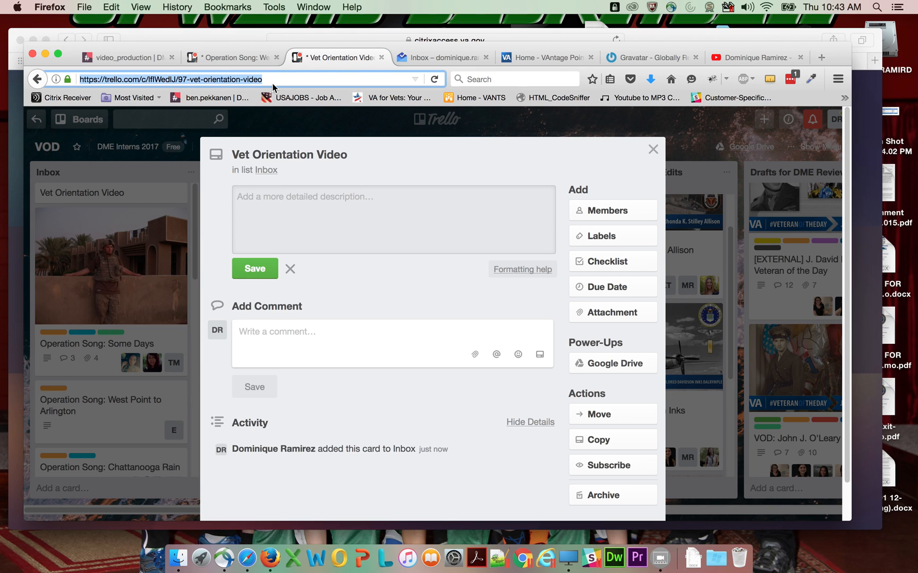
pyautogui.click(126, 58)
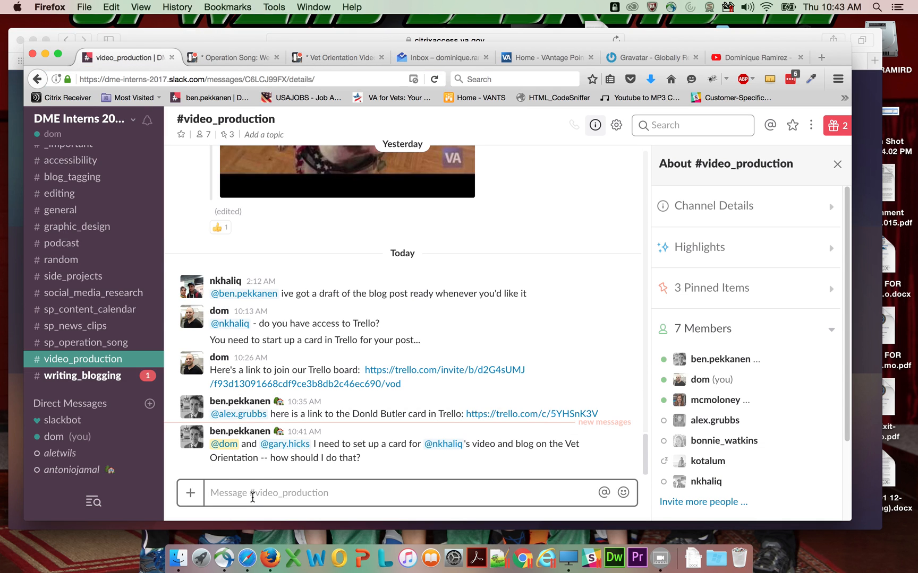
pyautogui.write('https://trello.com/c/lfIWedlJ/97-vet-orientation-video')
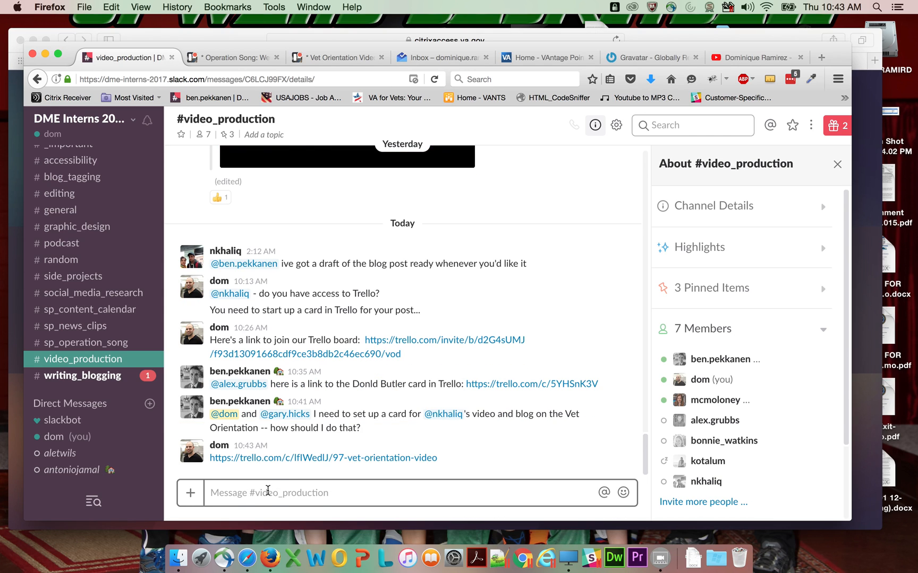
# Post the note 'Video / Screen Recording to follow' in the channel.
pyautogui.write('Video')
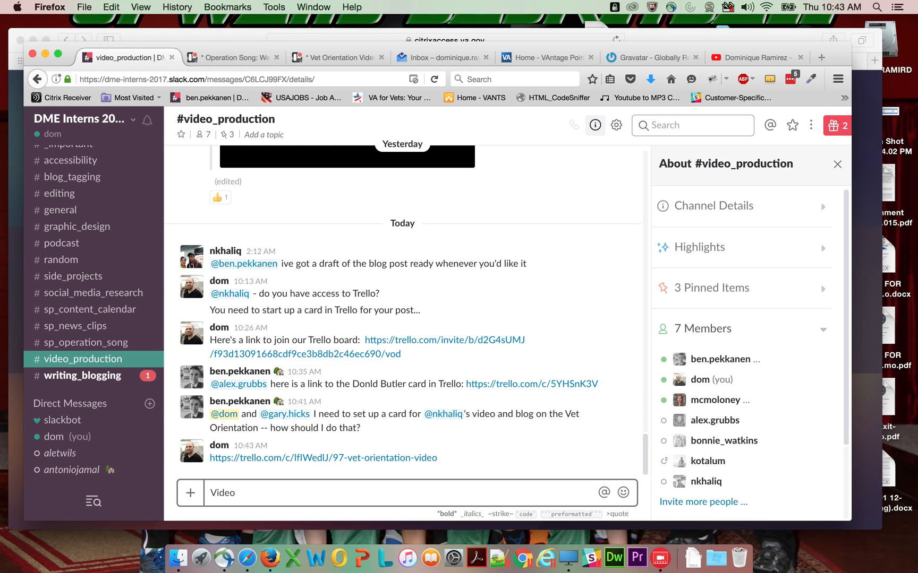
pyautogui.write('/ S')
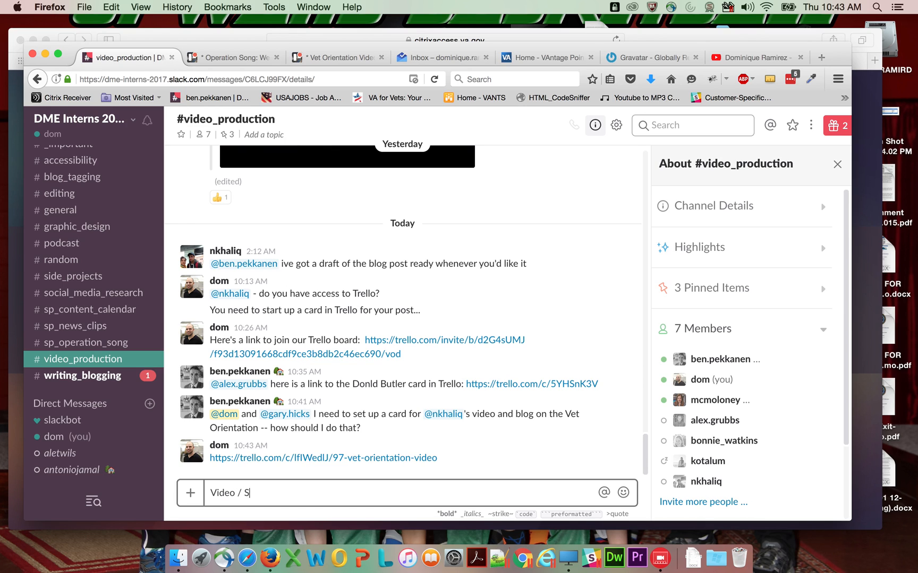
pyautogui.write('creen Reco')
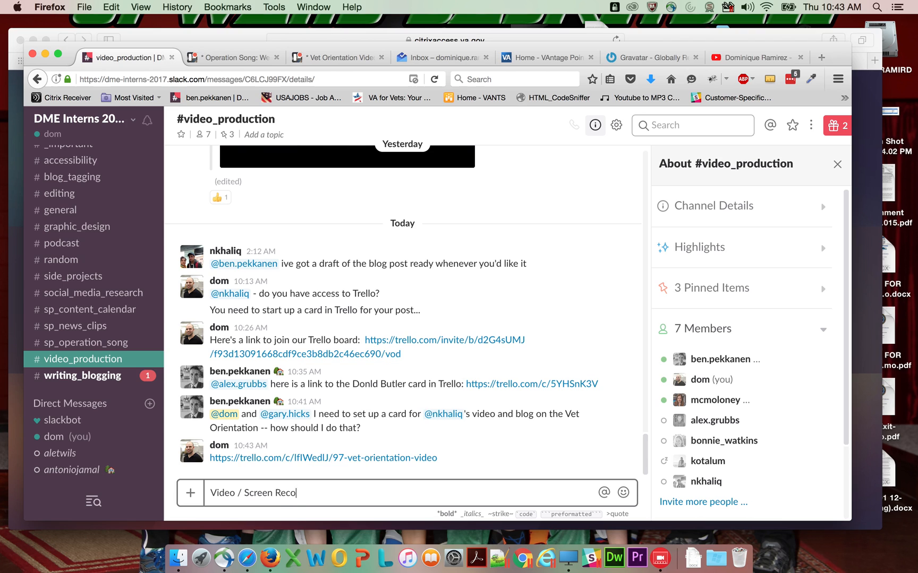
pyautogui.write('rding to follow')
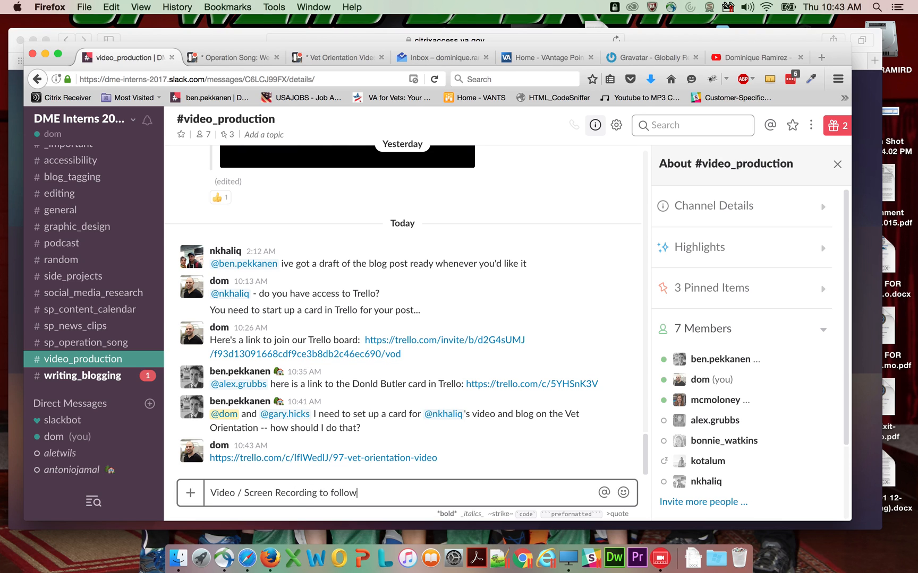
pyautogui.press('Return')
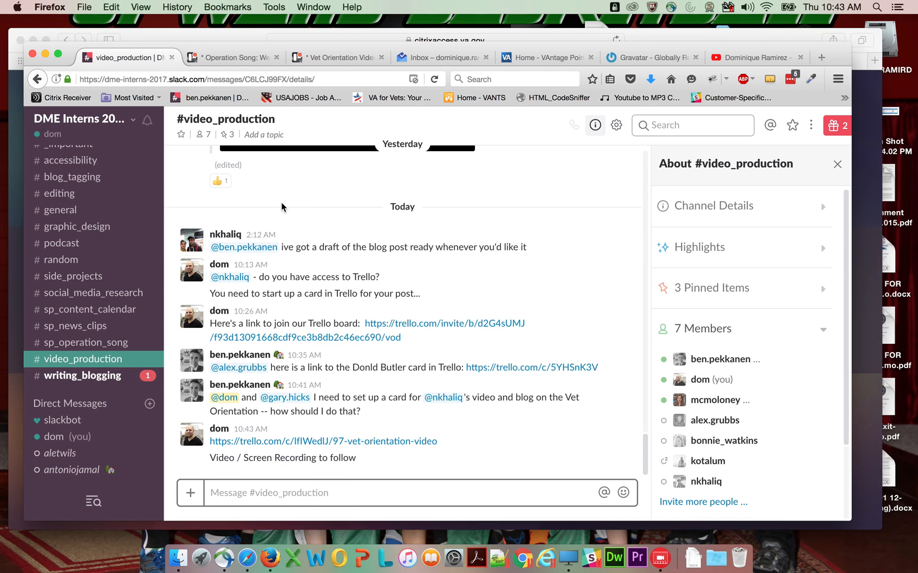